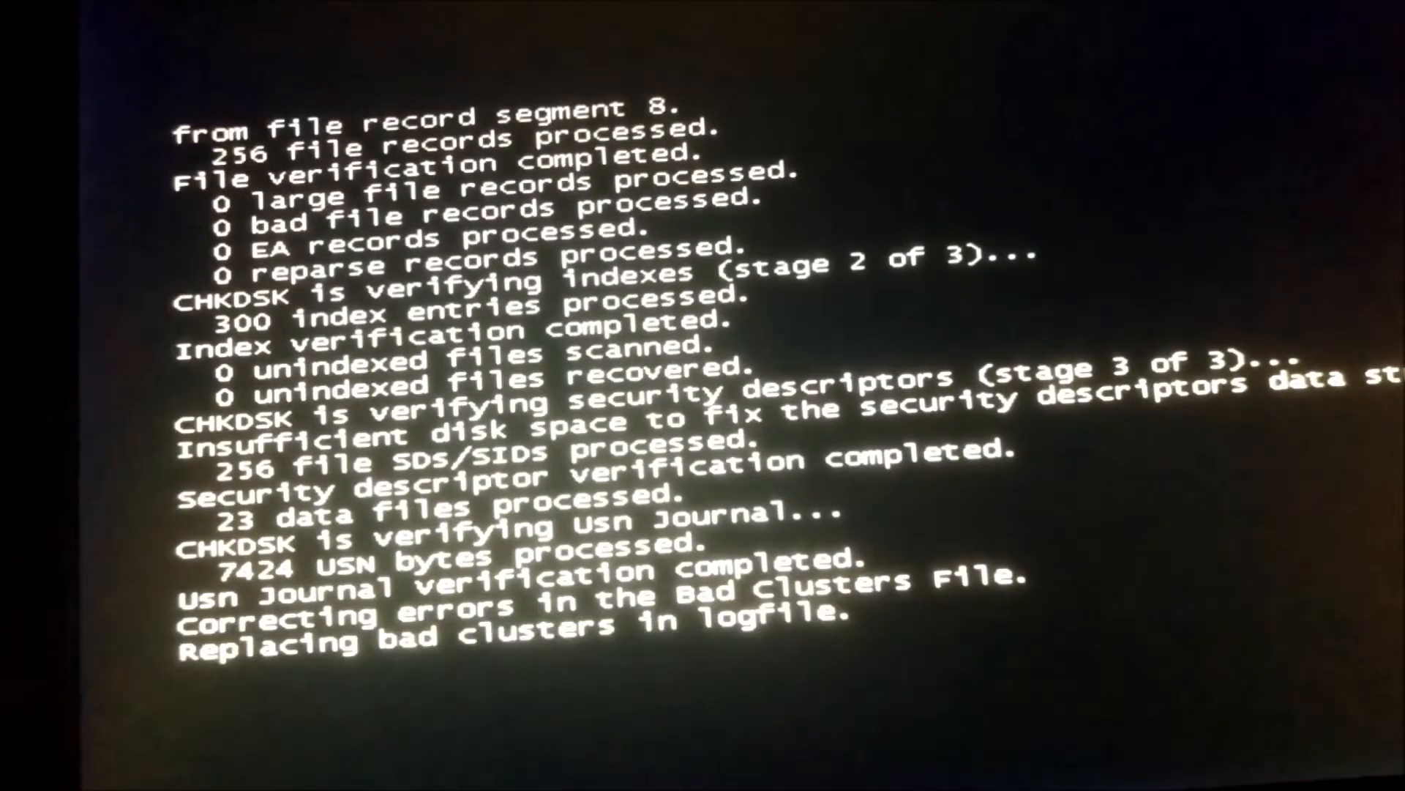
# - Watch CHKDSK progress through stage 3 and the Bad Clusters File repair
pyautogui.scroll(-3)
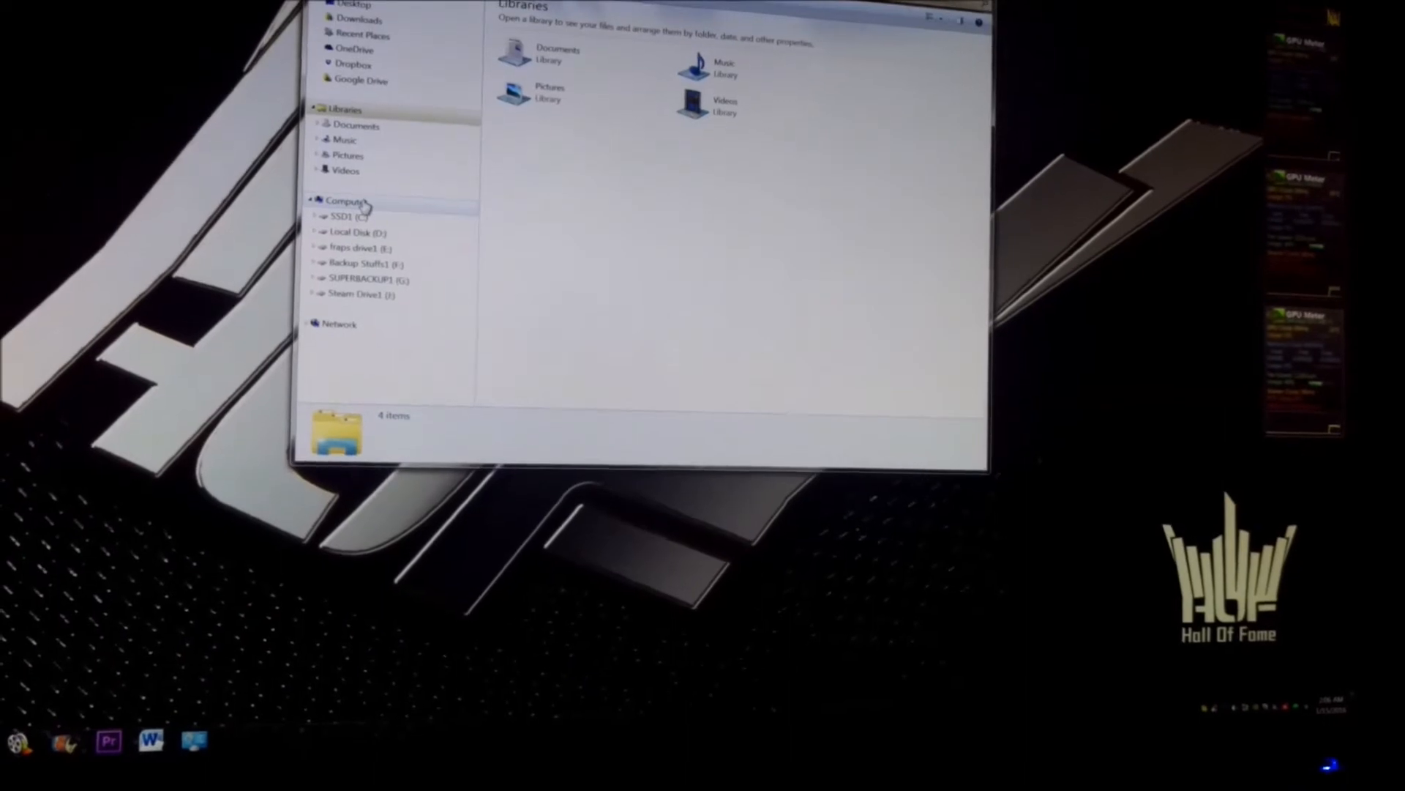
# - Show the computer's drives, including the SSD and Steam drive, in Explorer
pyautogui.click(342, 200)
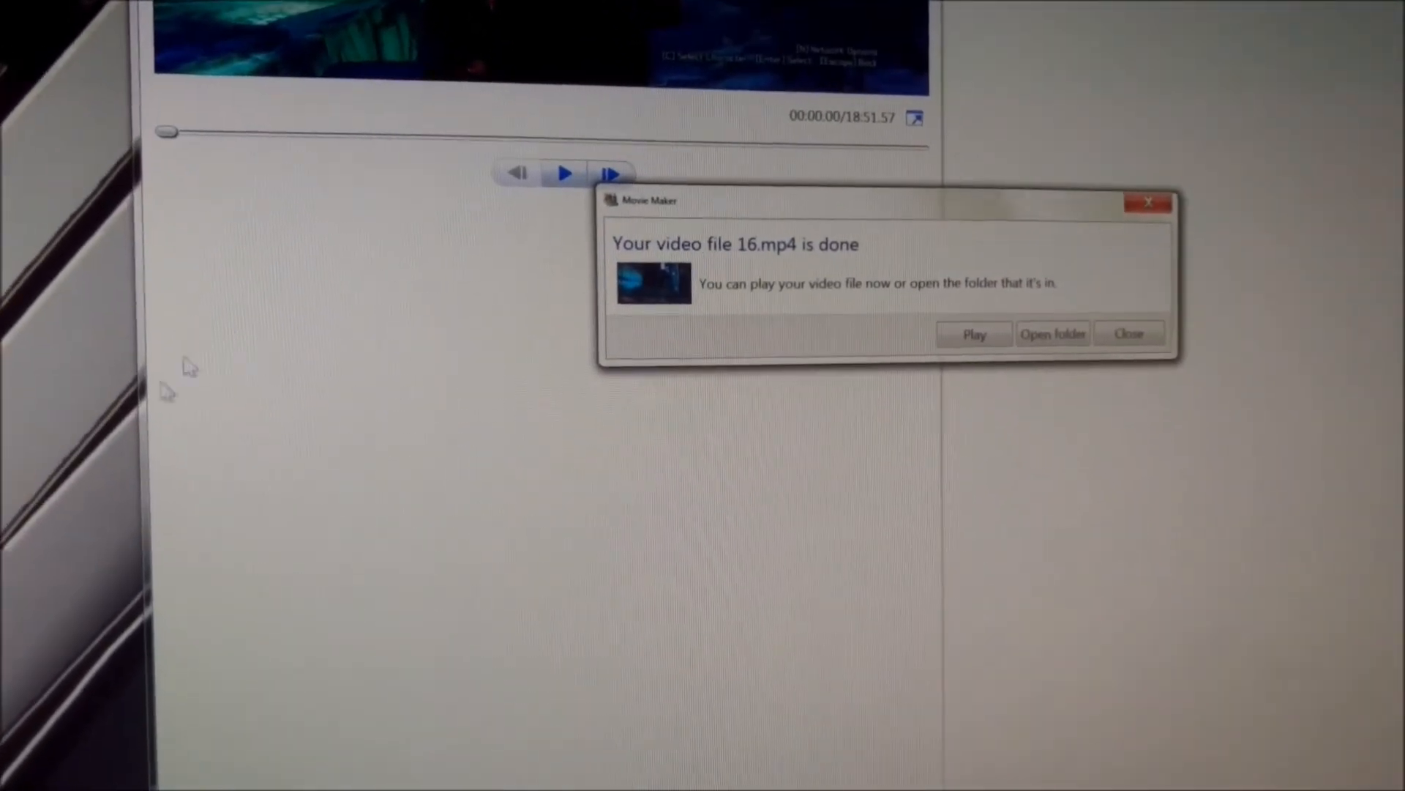
pyautogui.click(973, 334)
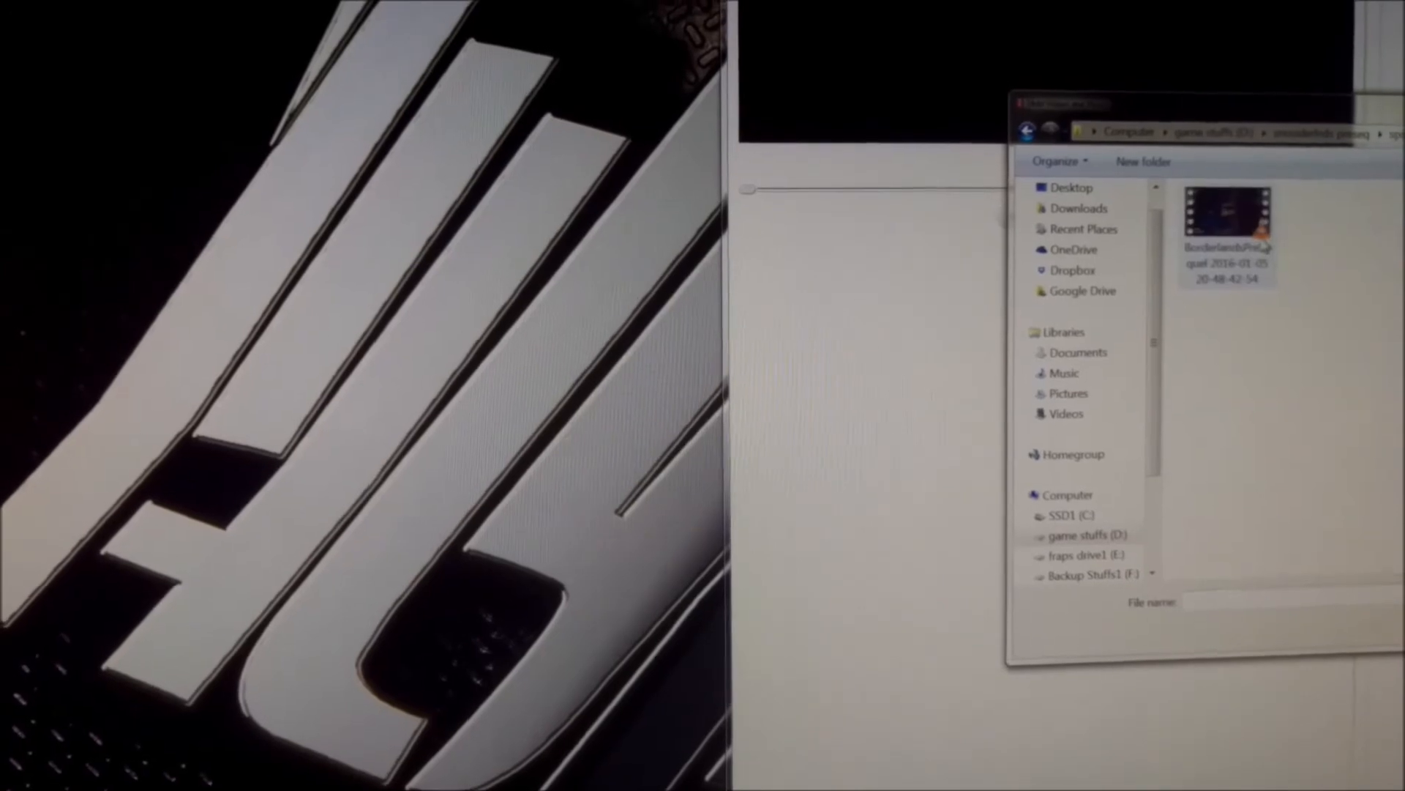
# - Load the dated Borderlands recording from the game drive's recordings folder
pyautogui.click(1225, 219)
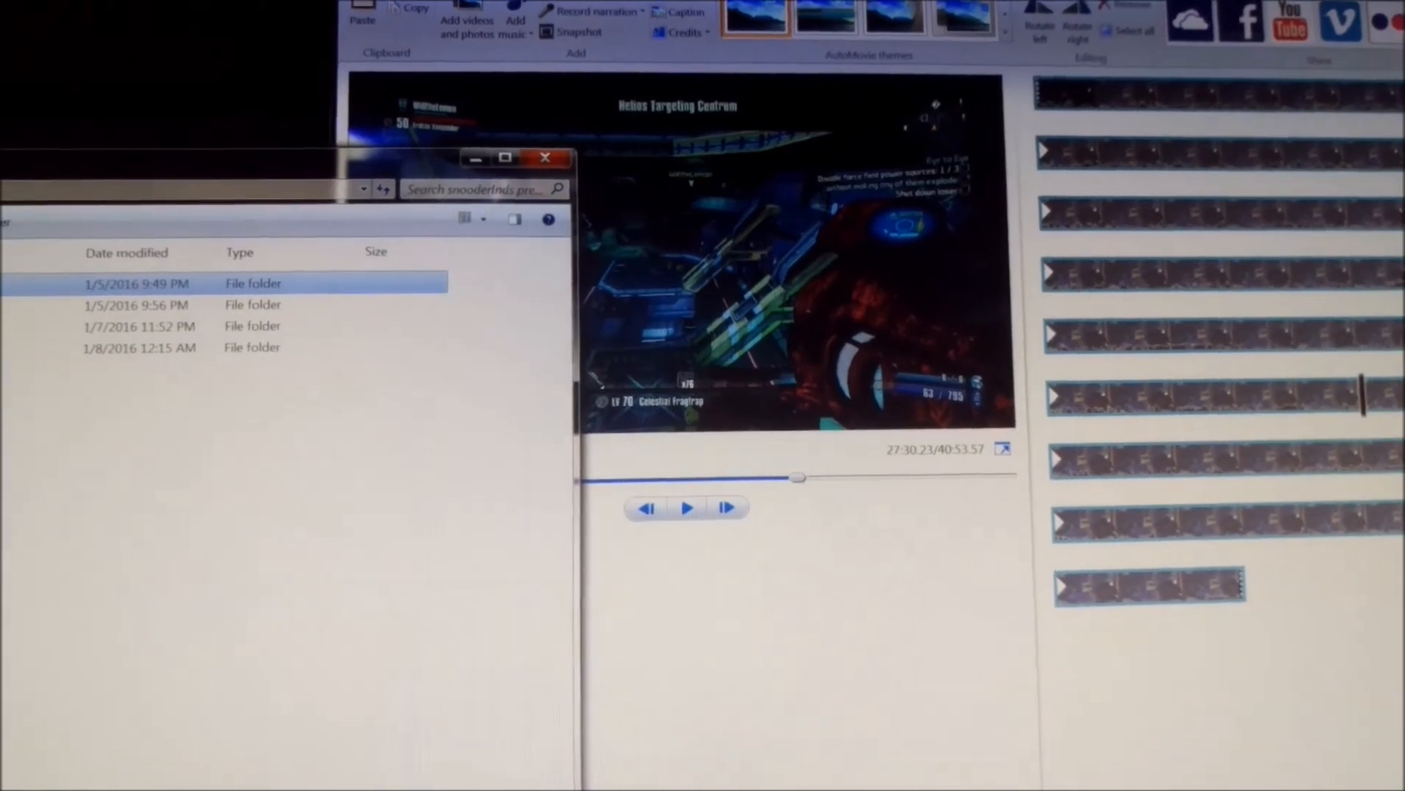
# - Close the folder window, leaving the 40:53 Borderlands project alone in Movie Maker
pyautogui.click(544, 159)
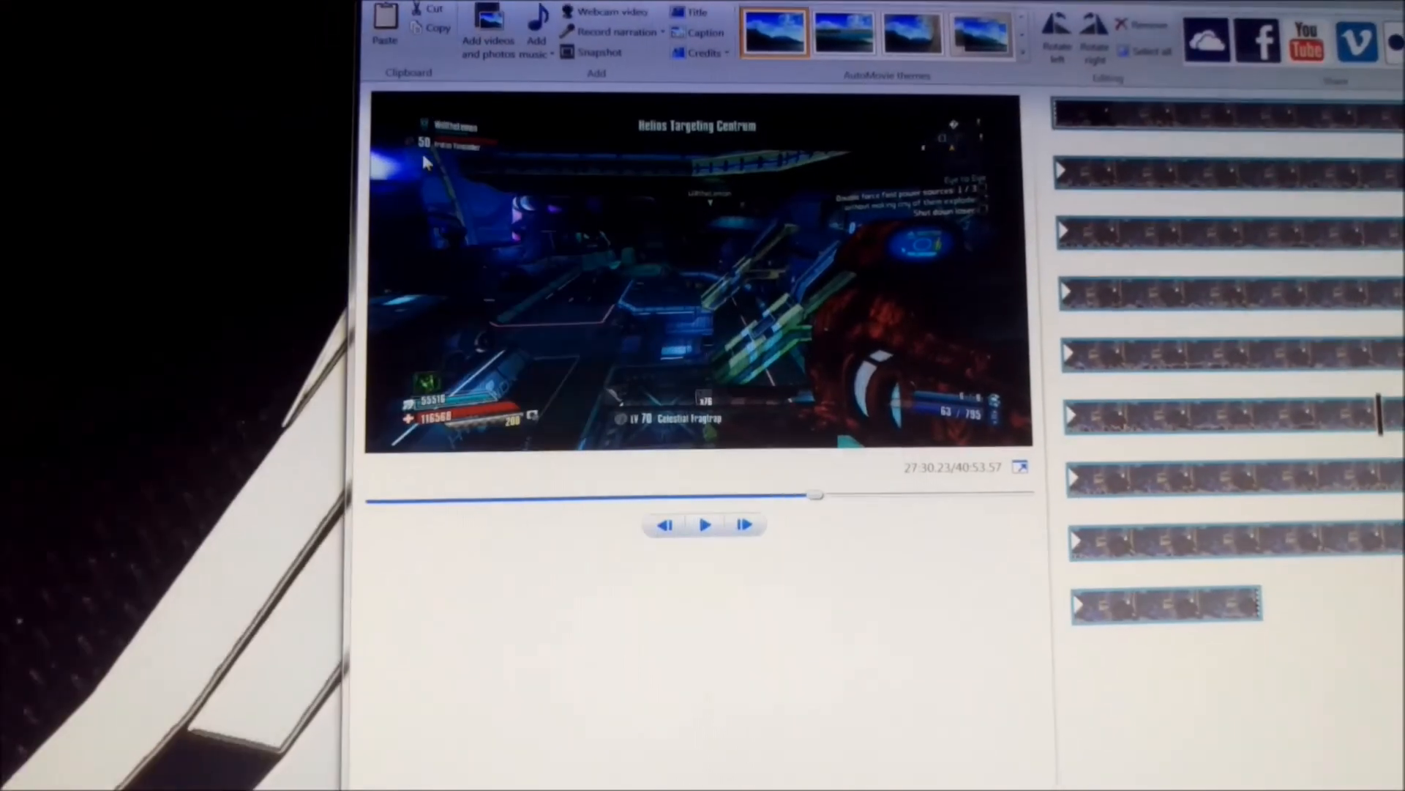